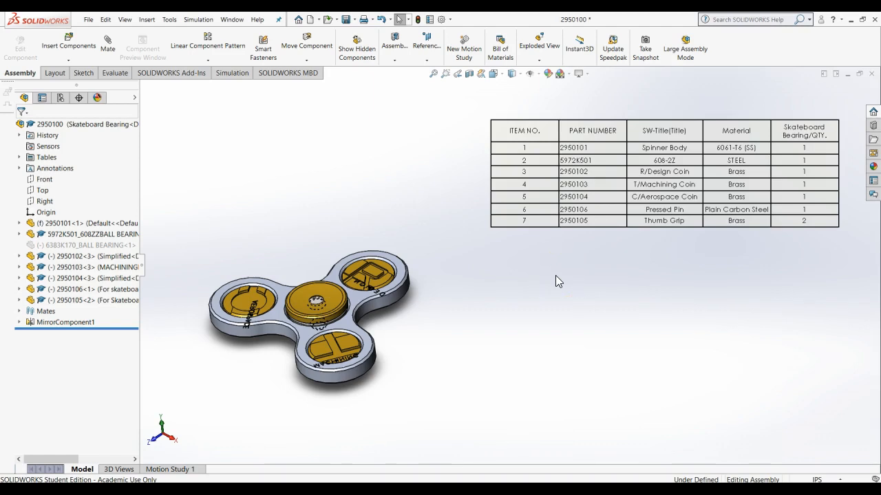
pyautogui.moveTo(558, 284)
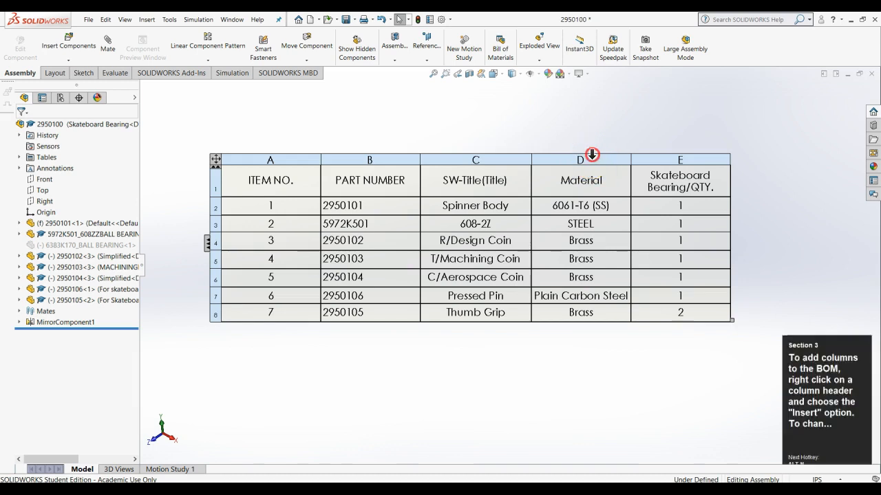
# Insert a column right of Material and bind it to the Weight custom property.
pyautogui.rightClick(580, 160)
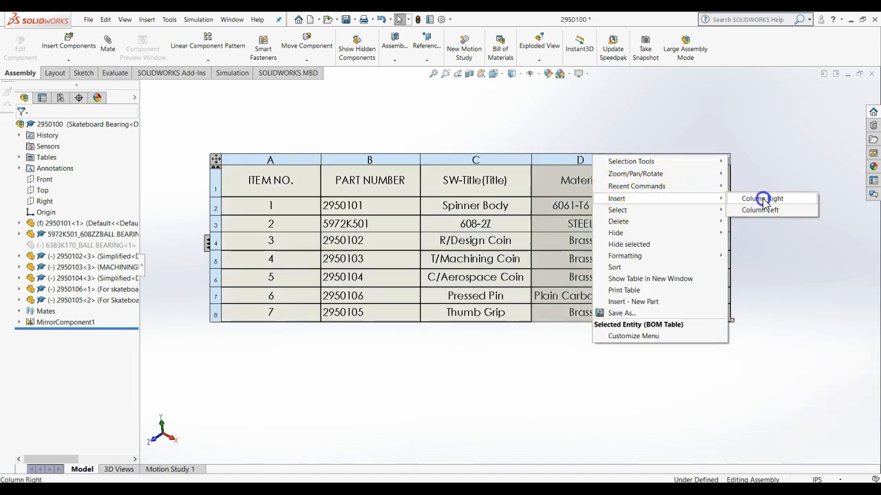
pyautogui.click(759, 198)
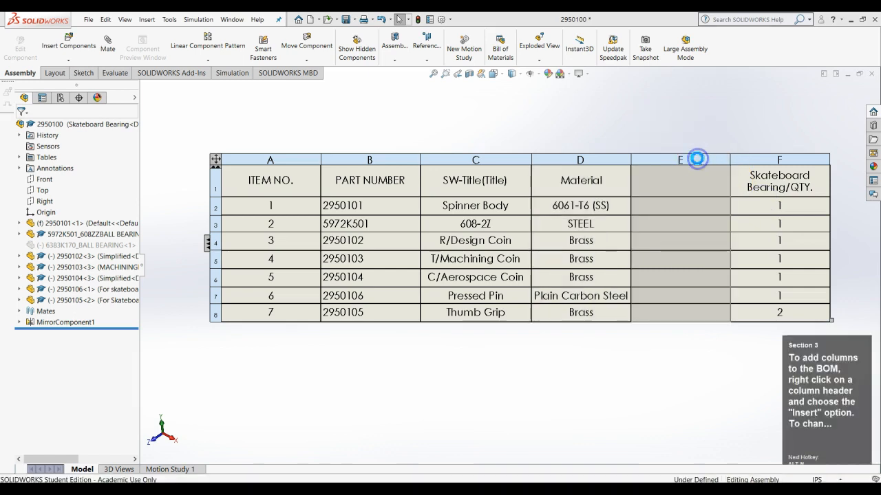
pyautogui.click(696, 160)
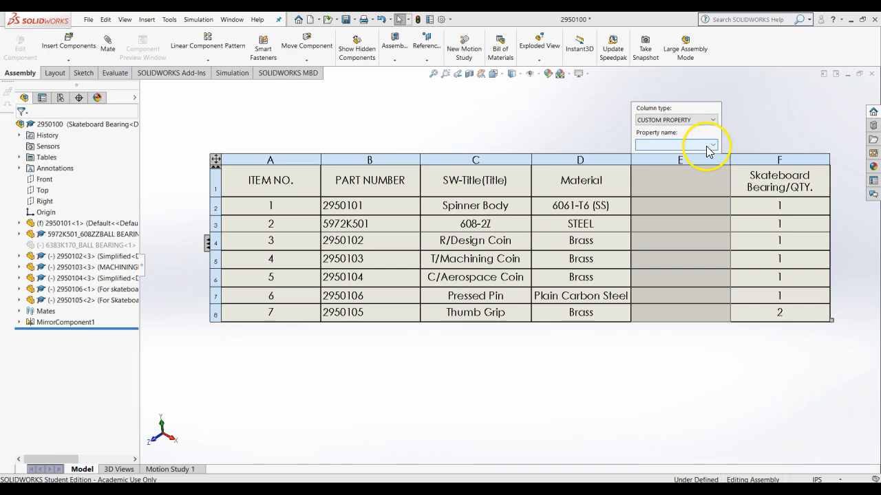
pyautogui.click(712, 146)
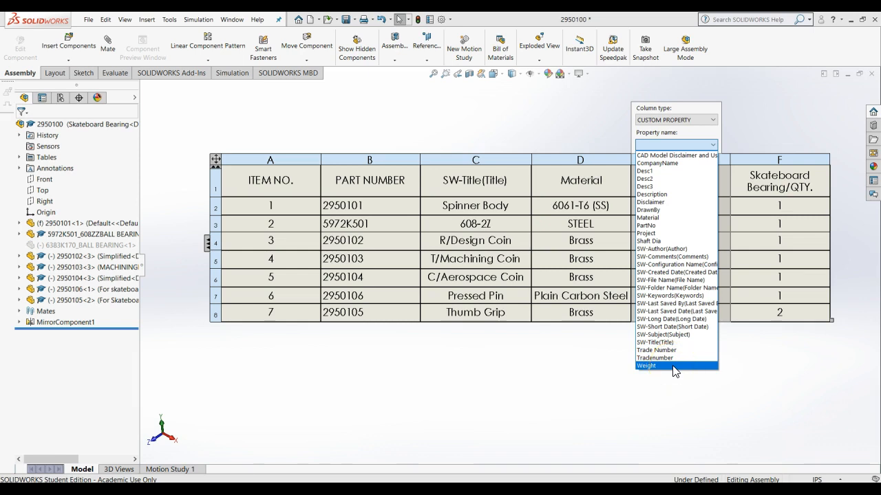
pyautogui.click(646, 366)
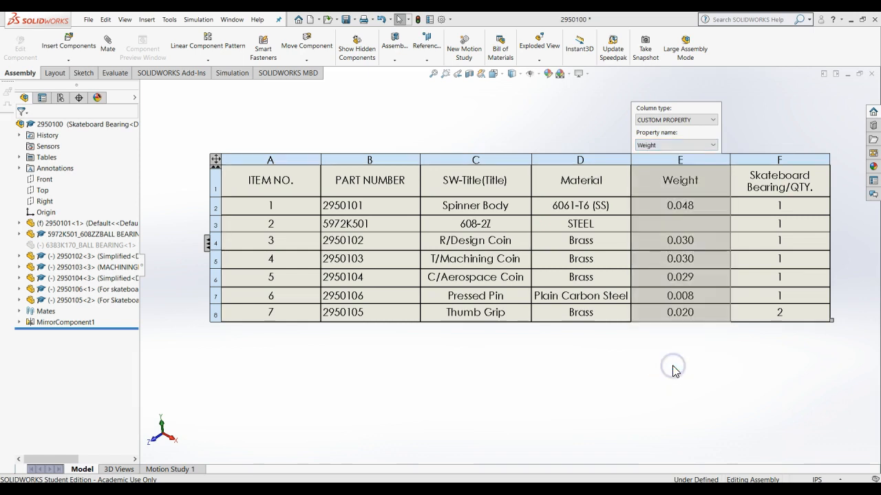
pyautogui.moveTo(674, 372)
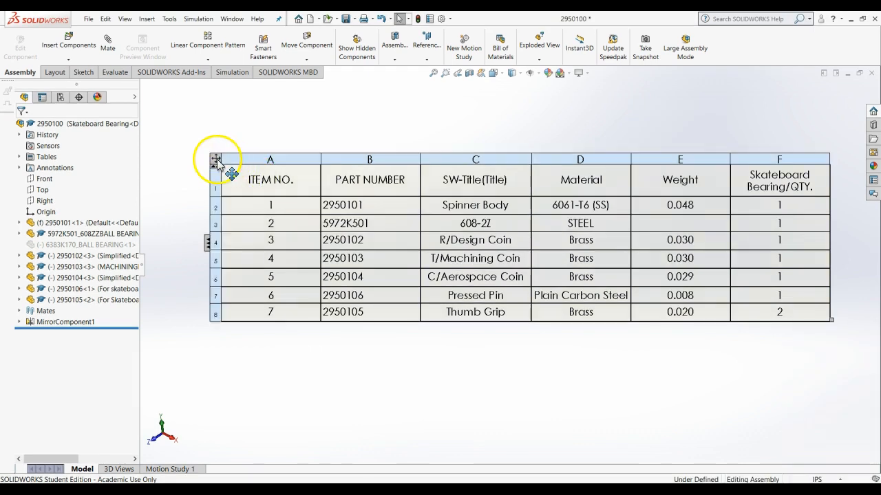
# Save the selected BOM table as Excel workbook 2950100BOM on the Desktop.
pyautogui.click(215, 160)
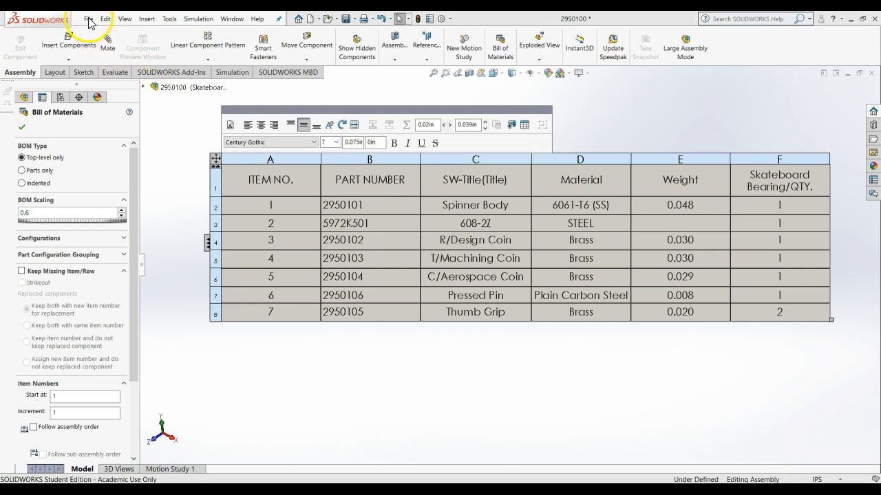
pyautogui.click(88, 19)
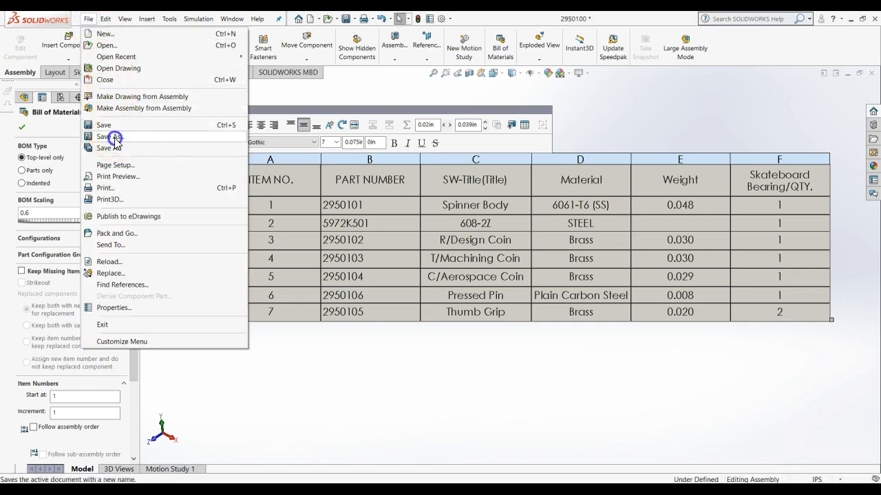
pyautogui.click(108, 138)
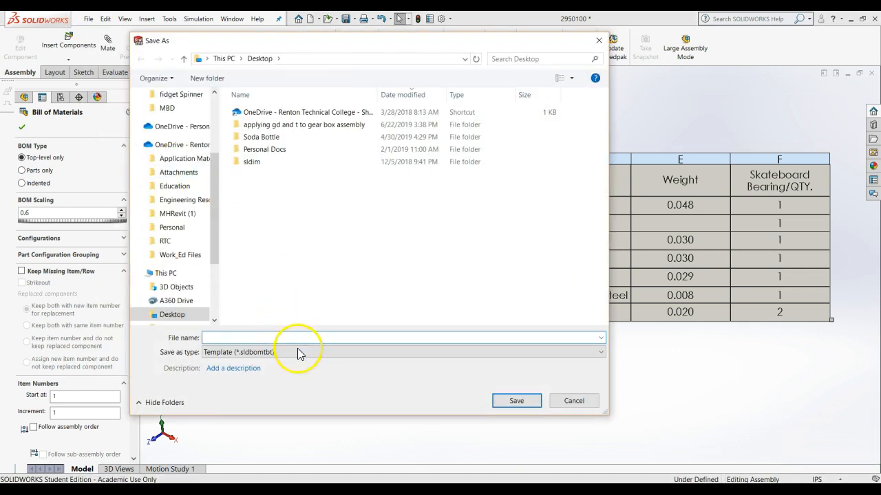
pyautogui.click(401, 353)
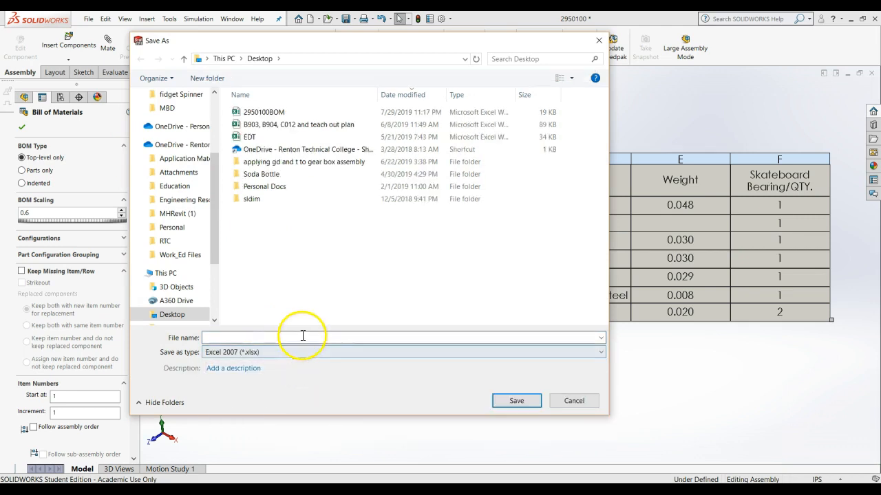
pyautogui.write('2950100')
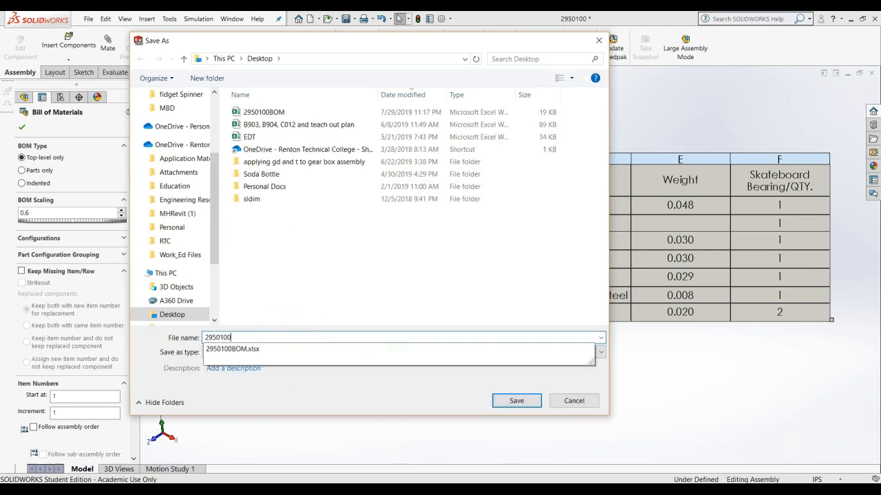
pyautogui.click(516, 401)
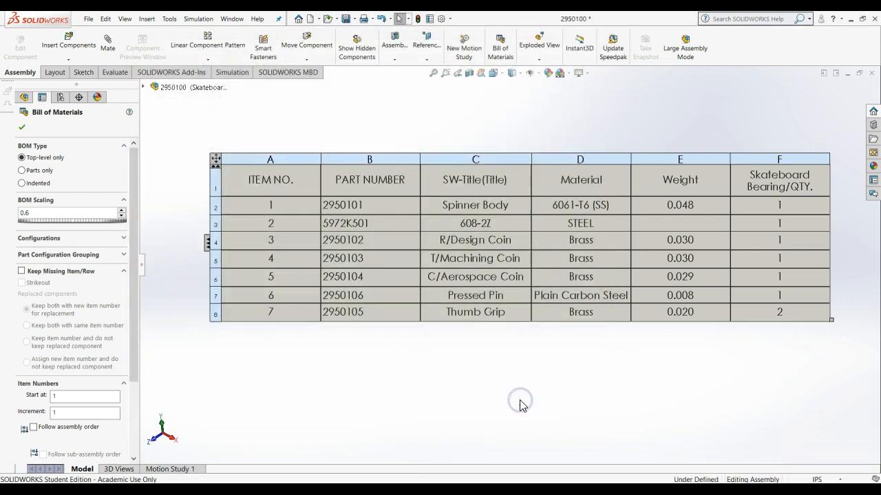
pyautogui.moveTo(461, 341)
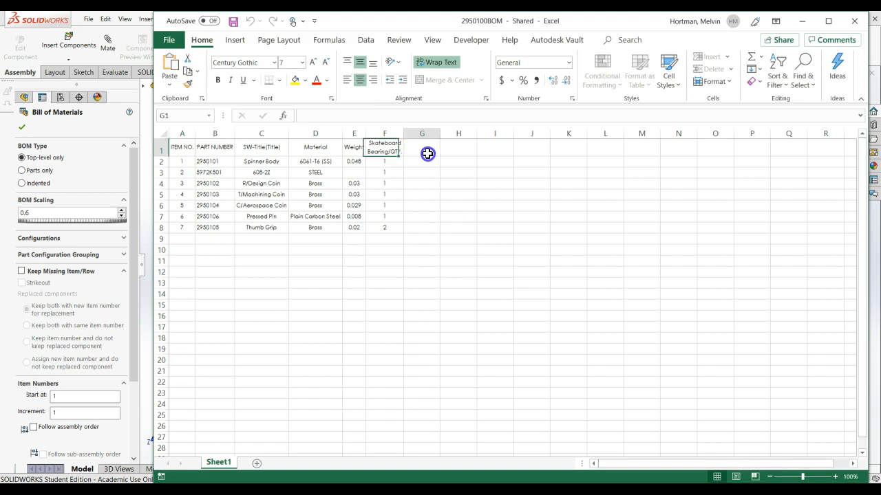
# Add a Cost/lb/Qty heading in G1 of the exported BOM, then move to Chrome.
pyautogui.write('Cost/')
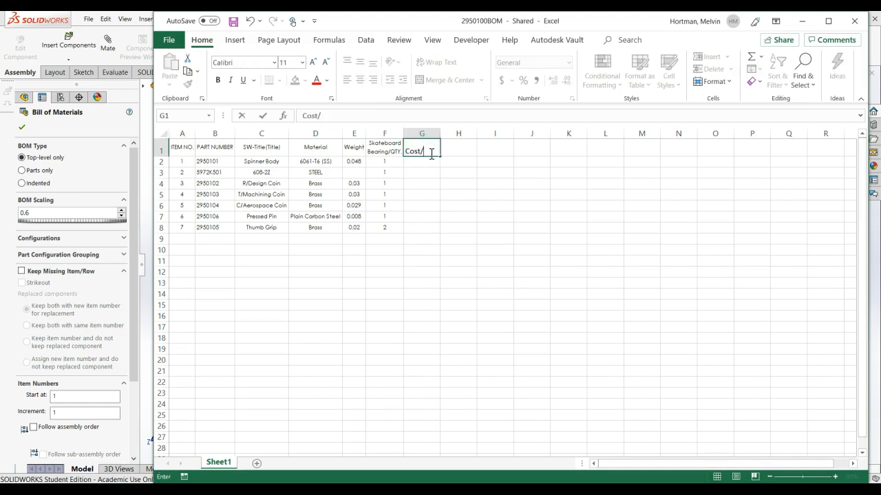
pyautogui.write('lb/Qua')
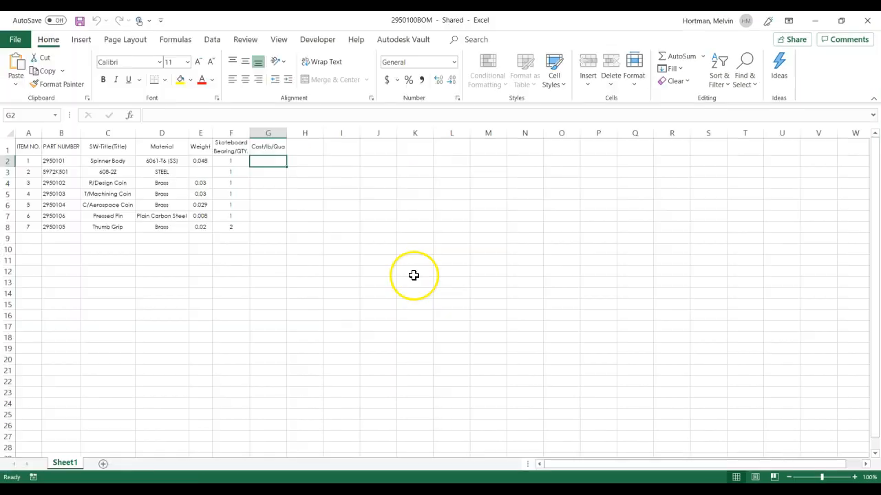
pyautogui.moveTo(407, 313)
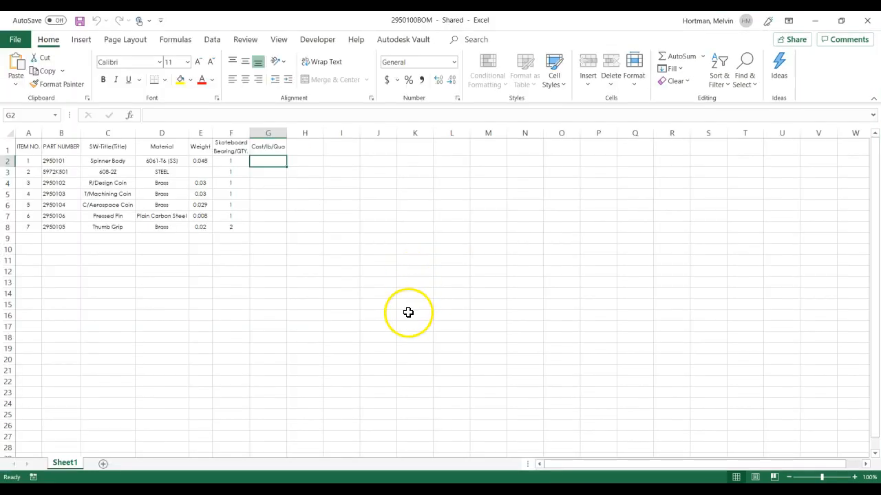
pyautogui.click(688, 20)
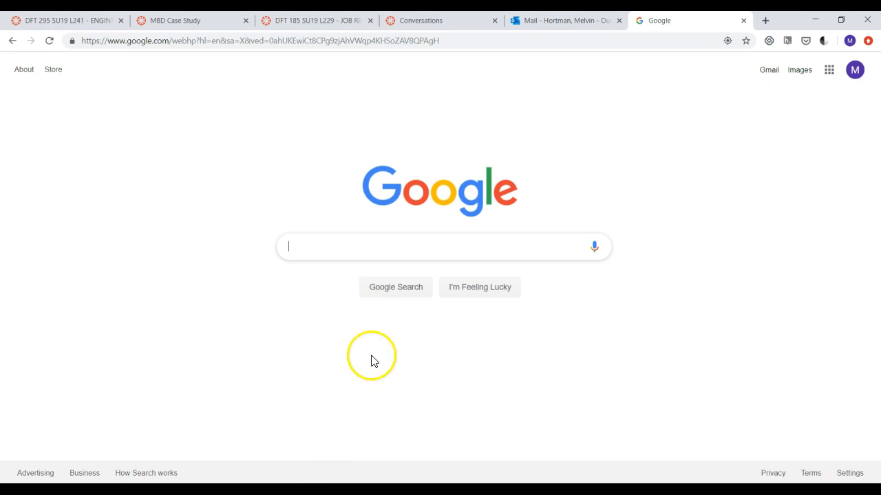
# Search Google for '6061 aluminum cost per pound' and view InvestmentMine's aluminum price charts.
pyautogui.rightClick(443, 246)
pyautogui.write('6061 aluminum cost per pound')
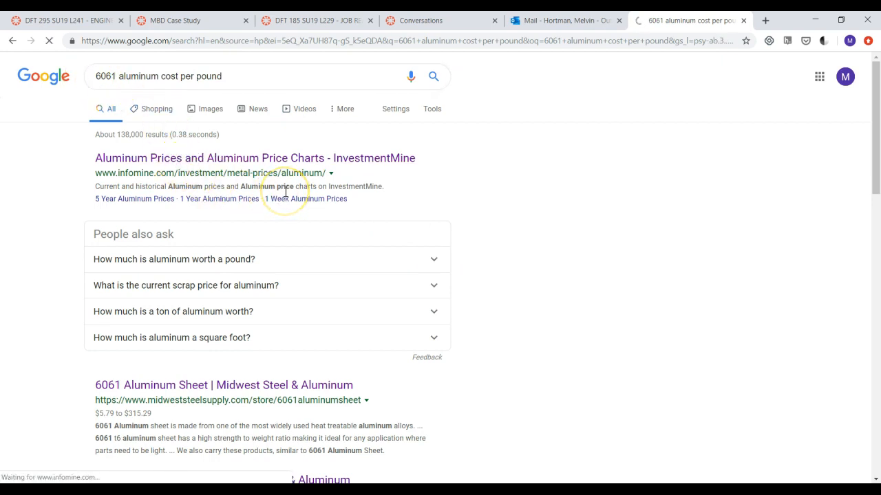
pyautogui.moveTo(384, 172)
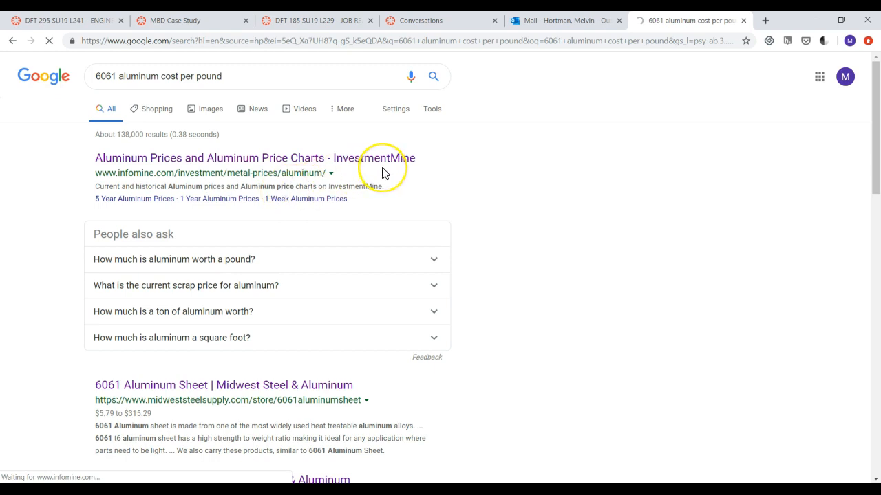
pyautogui.click(252, 157)
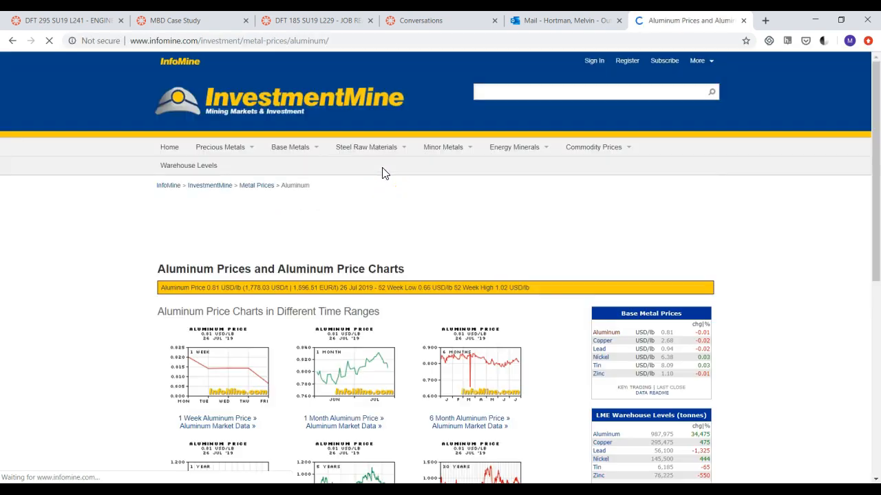
pyautogui.scroll(-3)
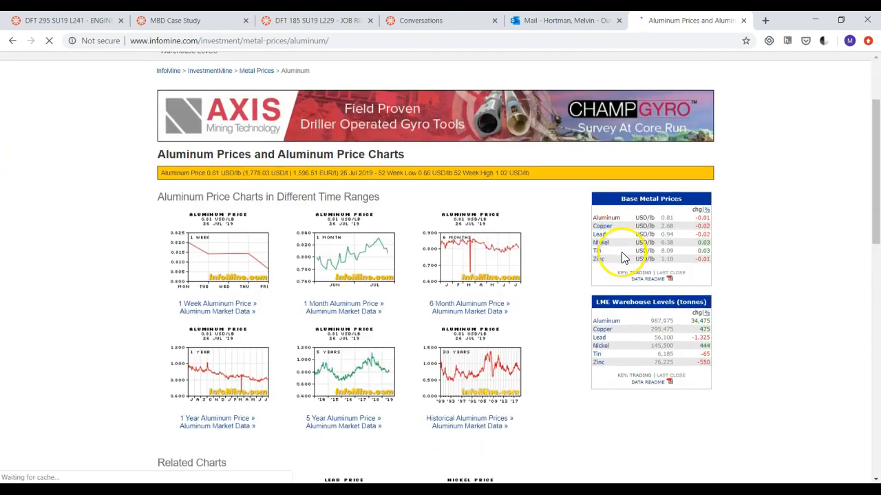